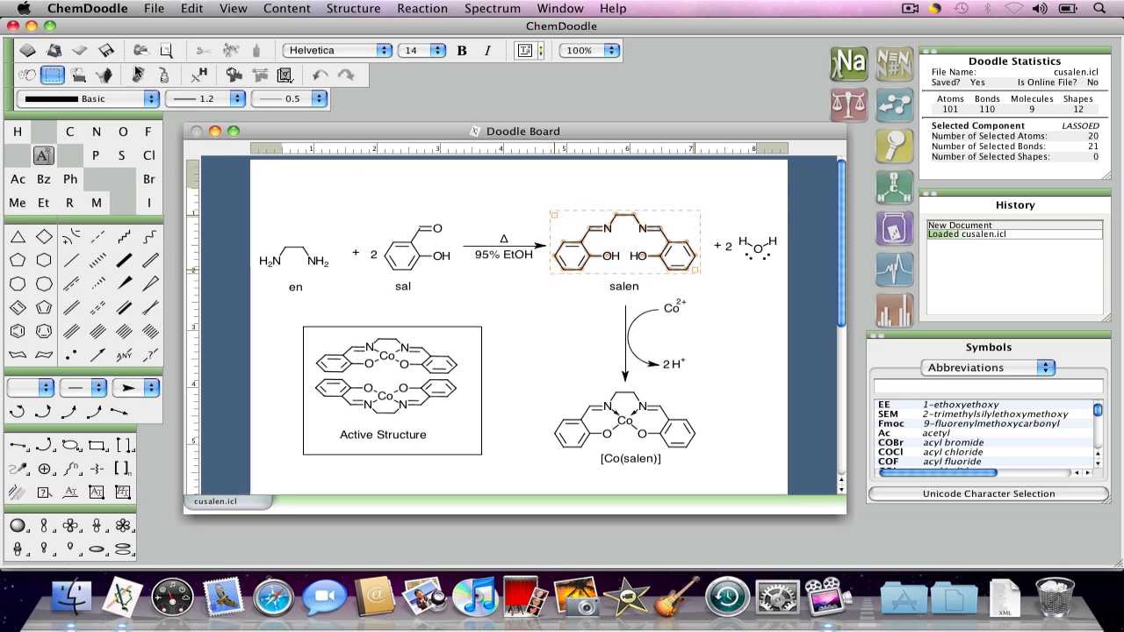
Open ChemDoodle Preferences on the Visuals page for cusalen.icl.
left_click(87, 8)
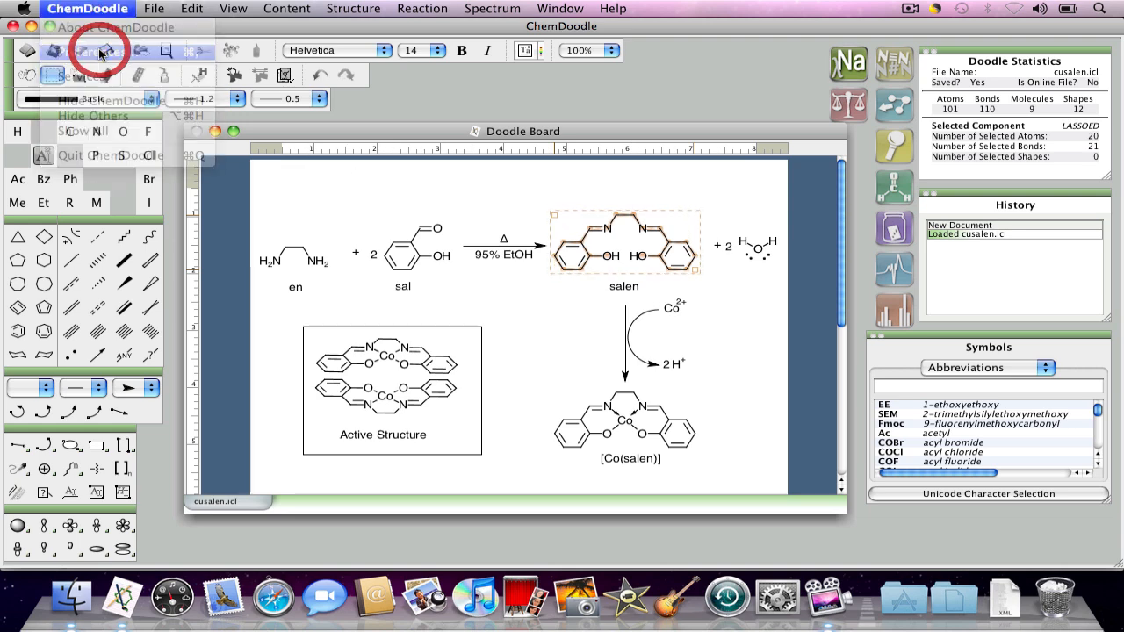
left_click(97, 51)
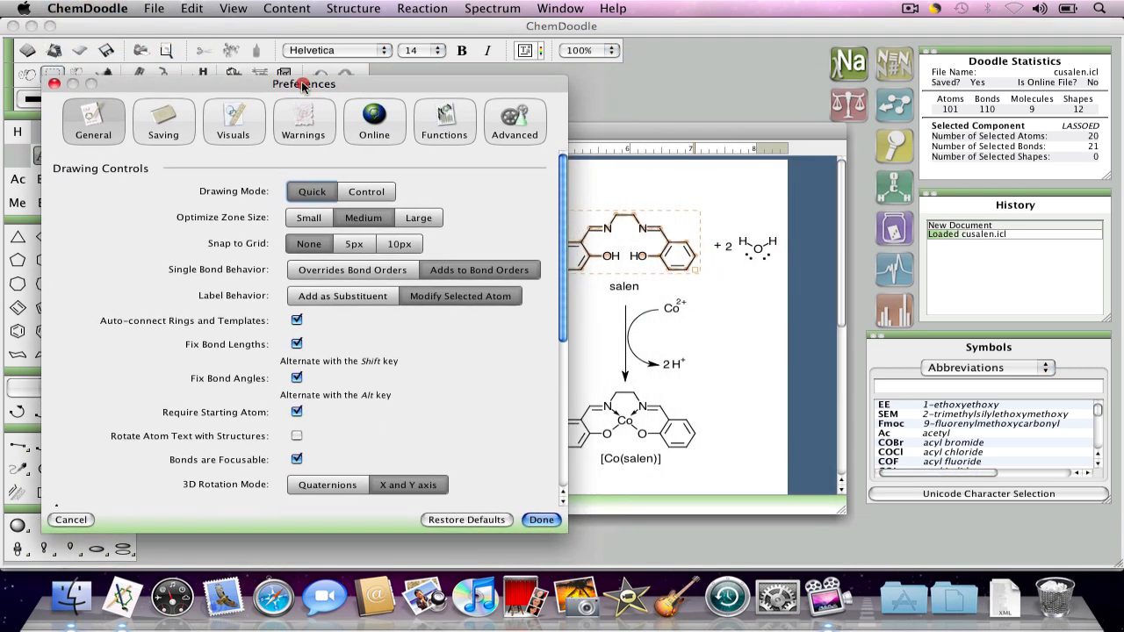
left_click(204, 123)
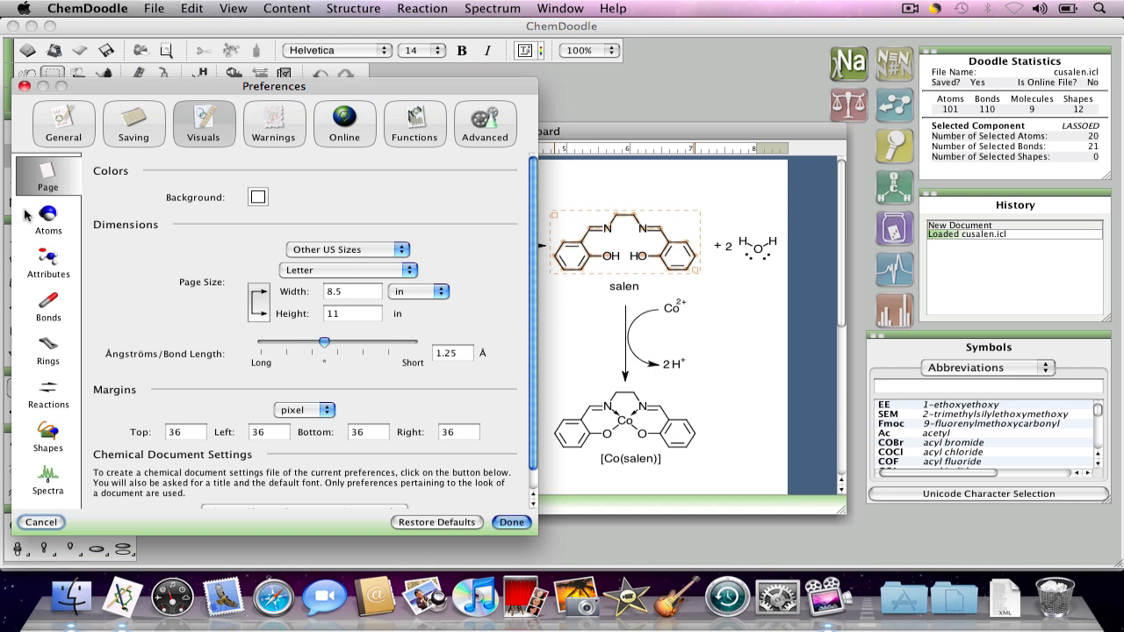
Set the atom text color to Red and Display Carbon Labels to Always.
left_click(48, 220)
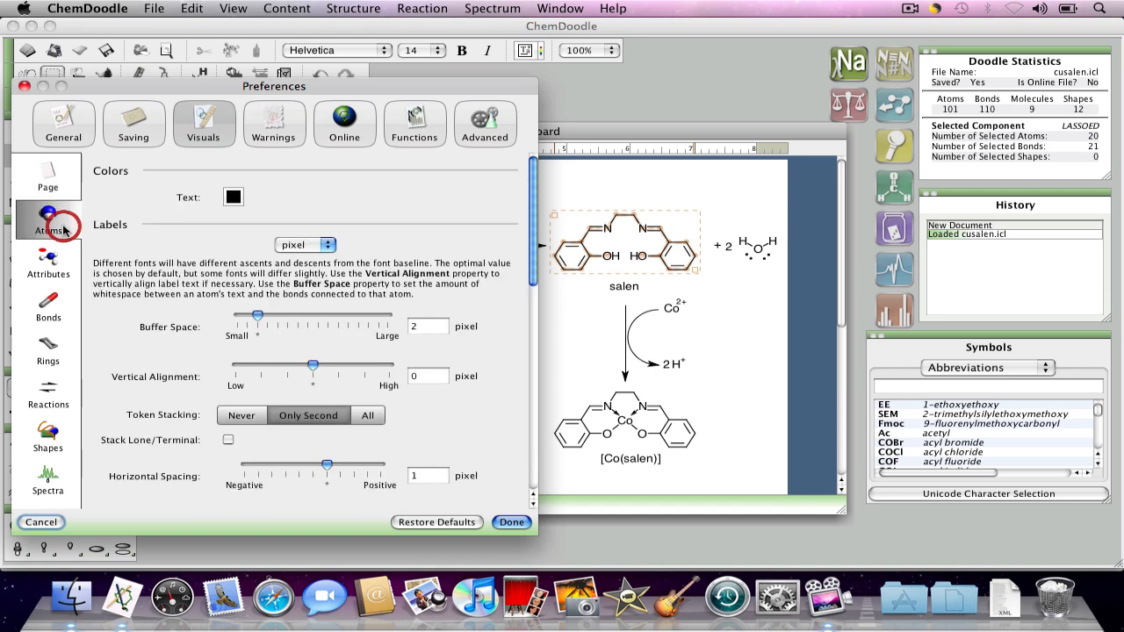
left_click(233, 197)
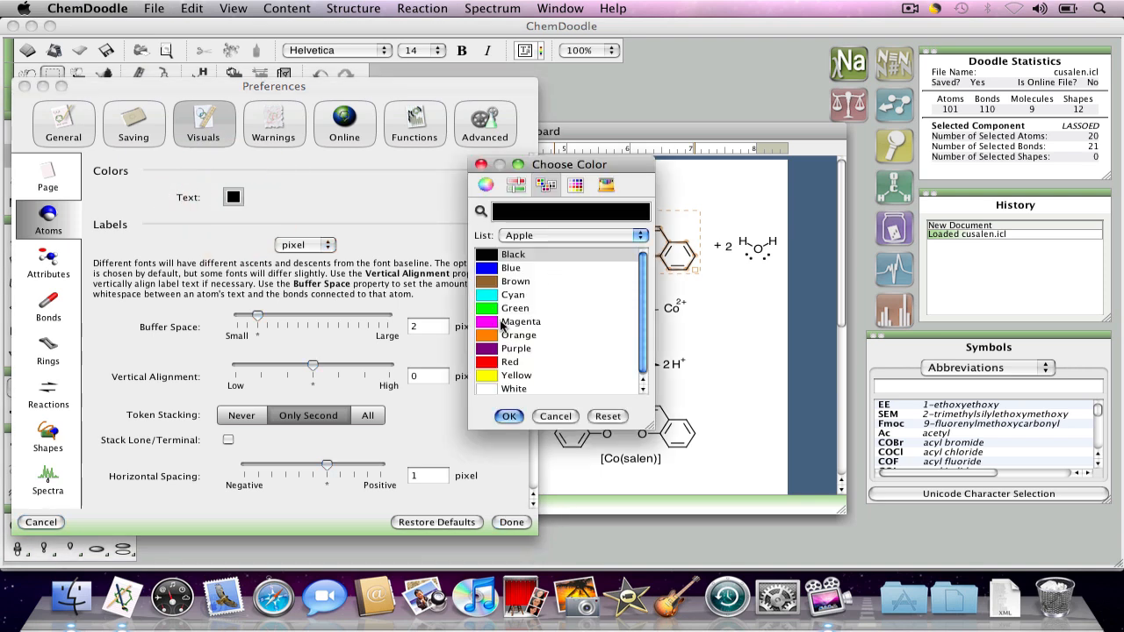
left_click(509, 362)
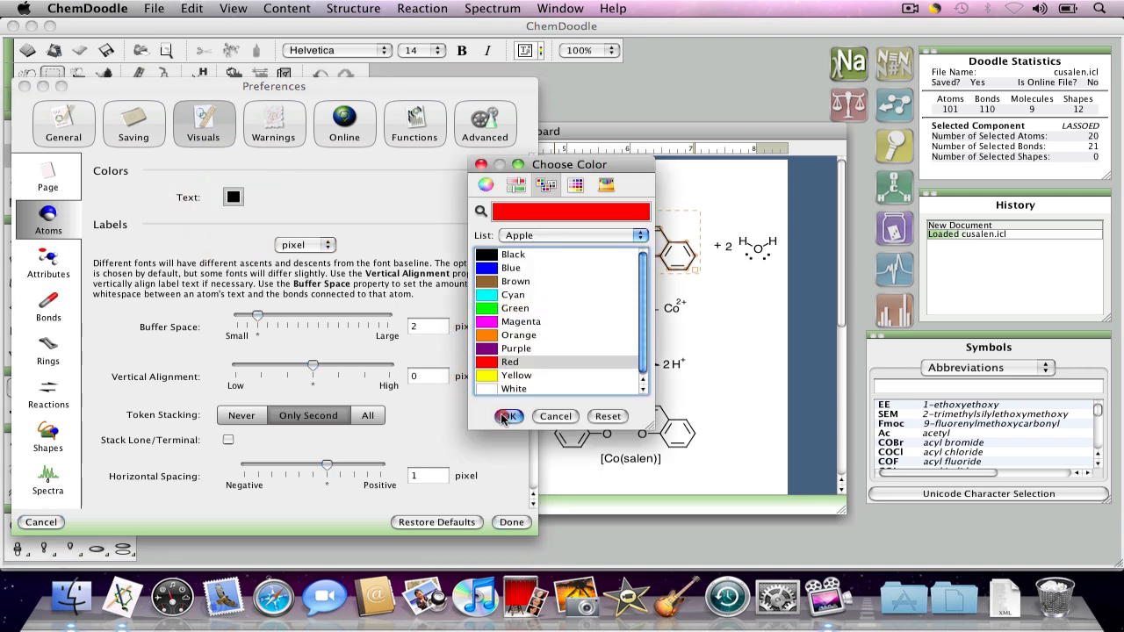
left_click(508, 416)
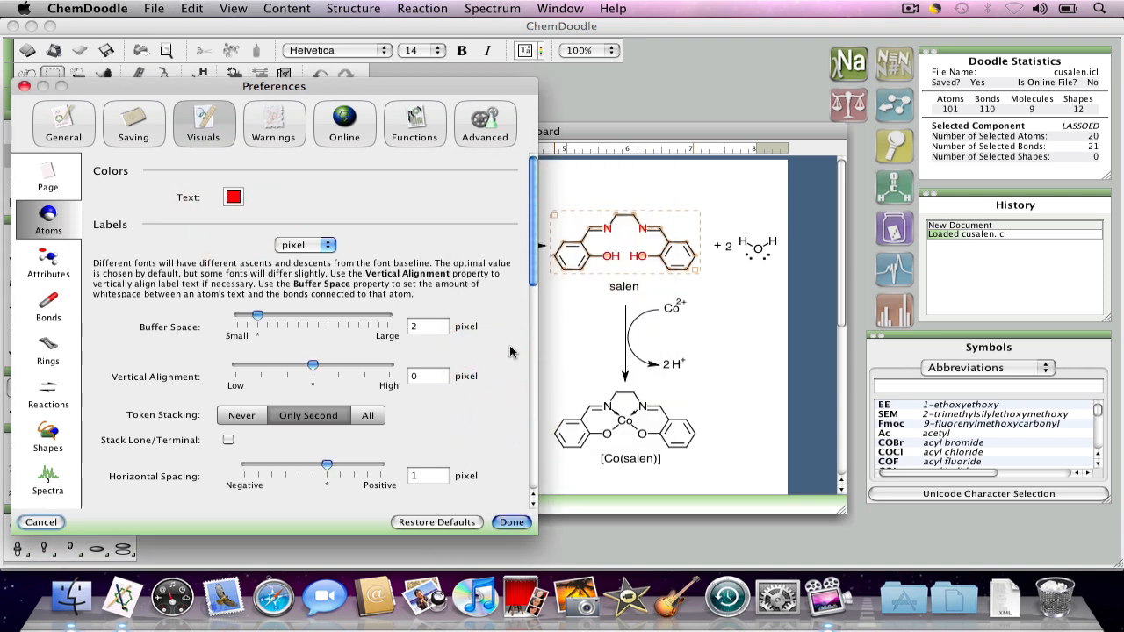
scroll("down", 3)
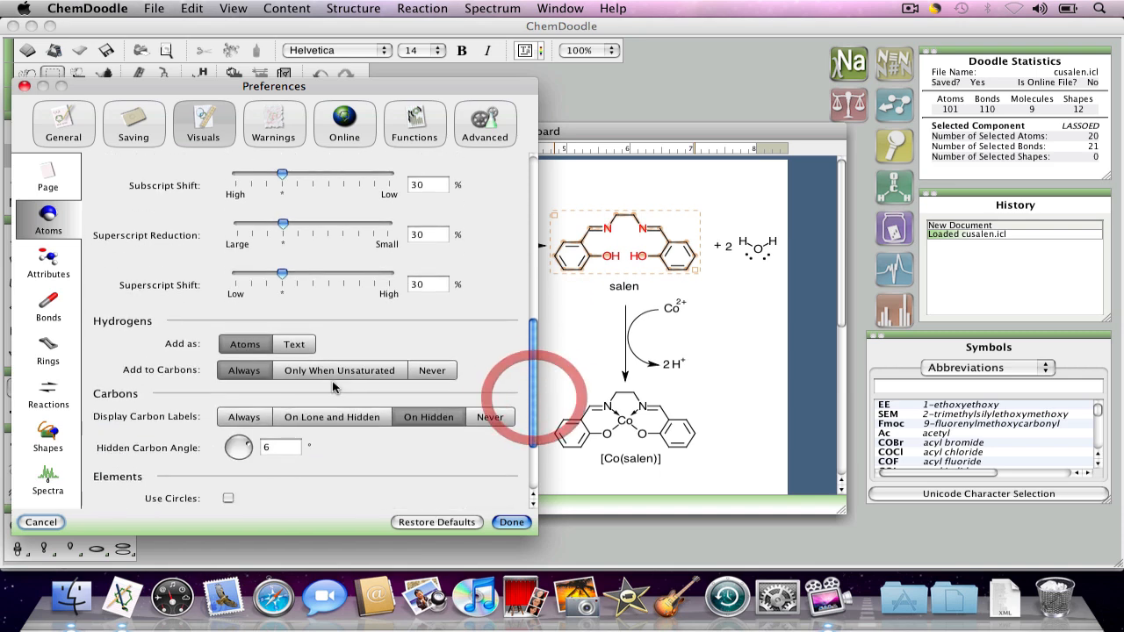
left_click(243, 416)
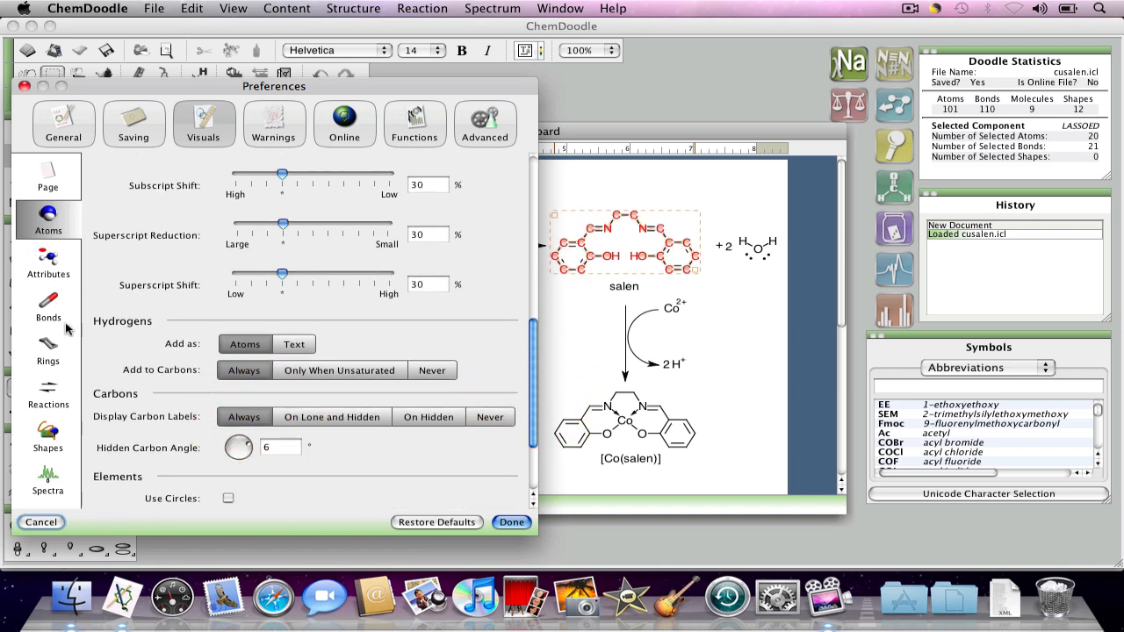
left_click(48, 312)
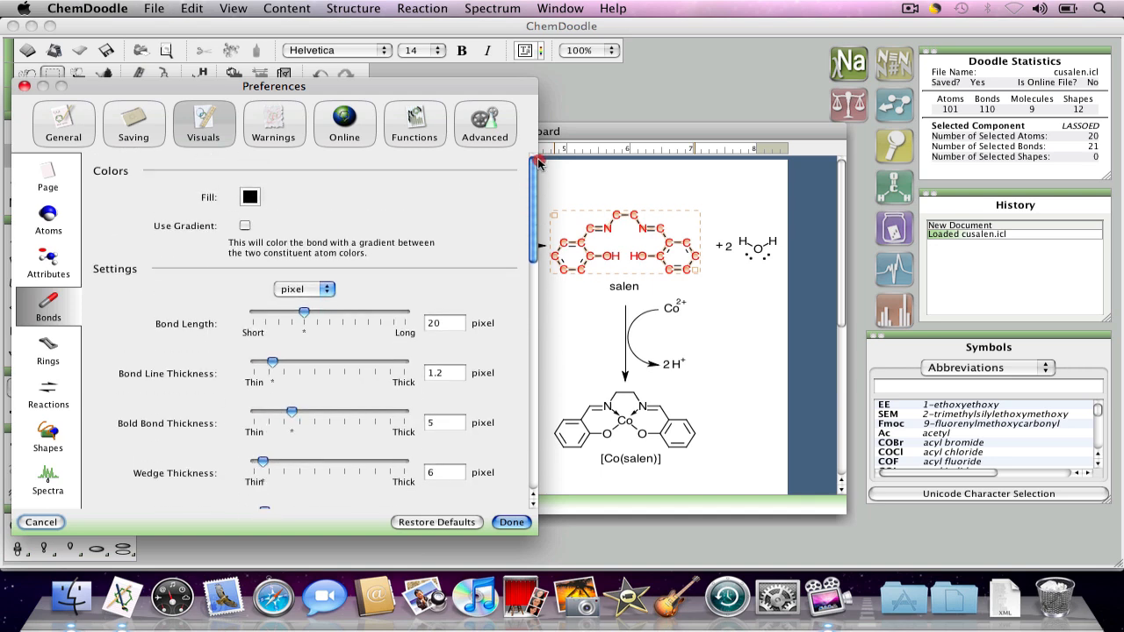
Set the bond fill to Green and line thickness to 3.6 pixels, then apply.
left_click(250, 197)
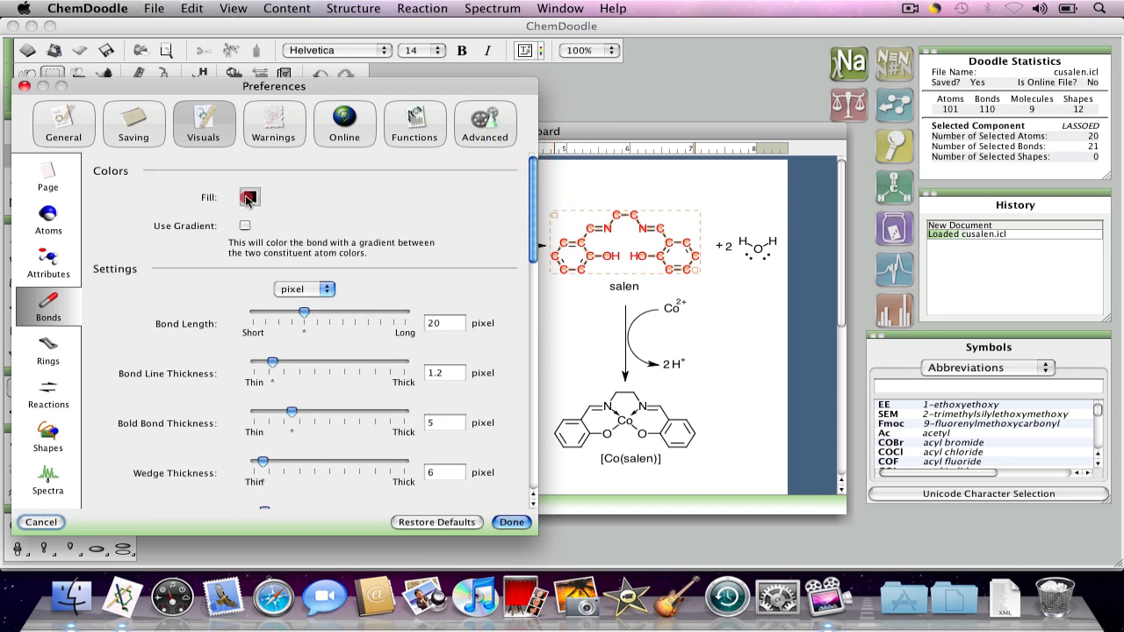
left_click(249, 197)
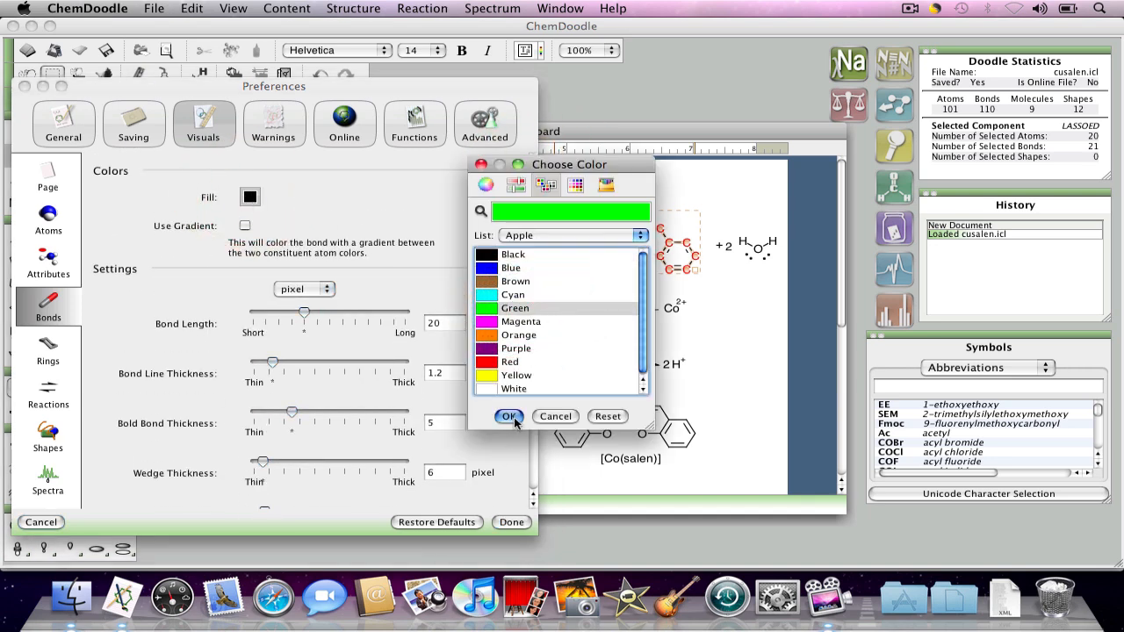
left_click(509, 416)
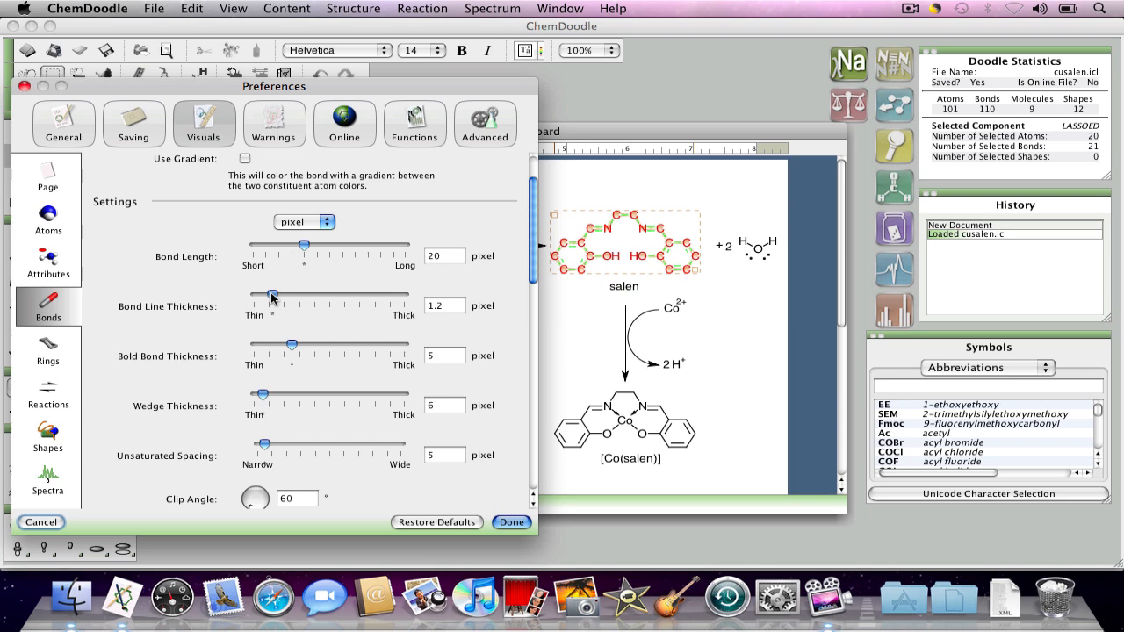
left_click_drag(271, 294, 307, 294)
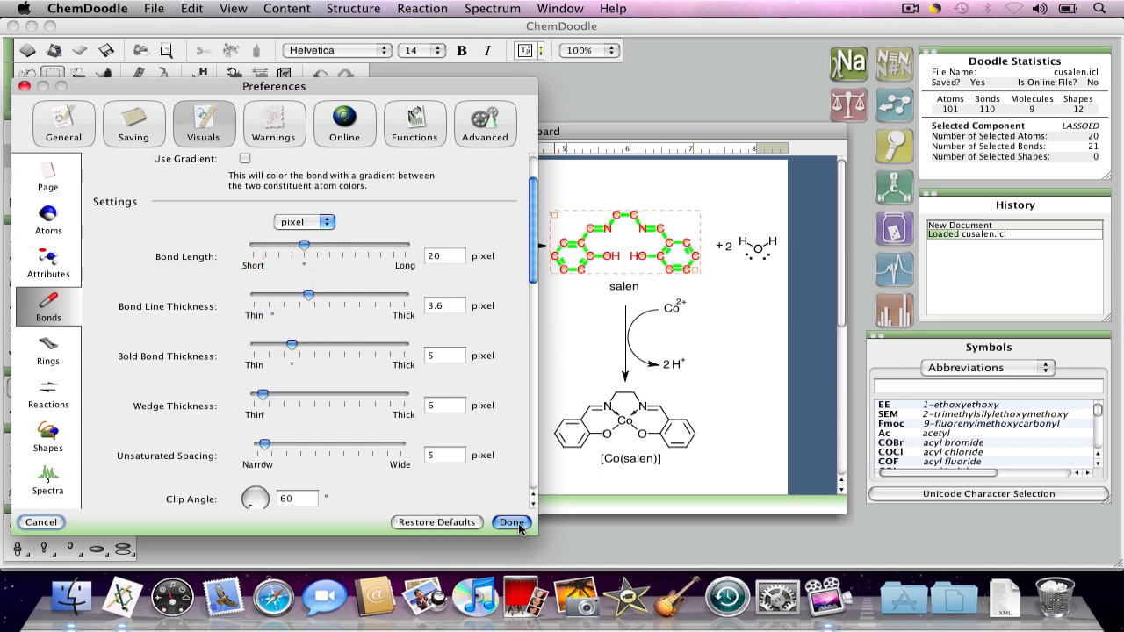
left_click(511, 522)
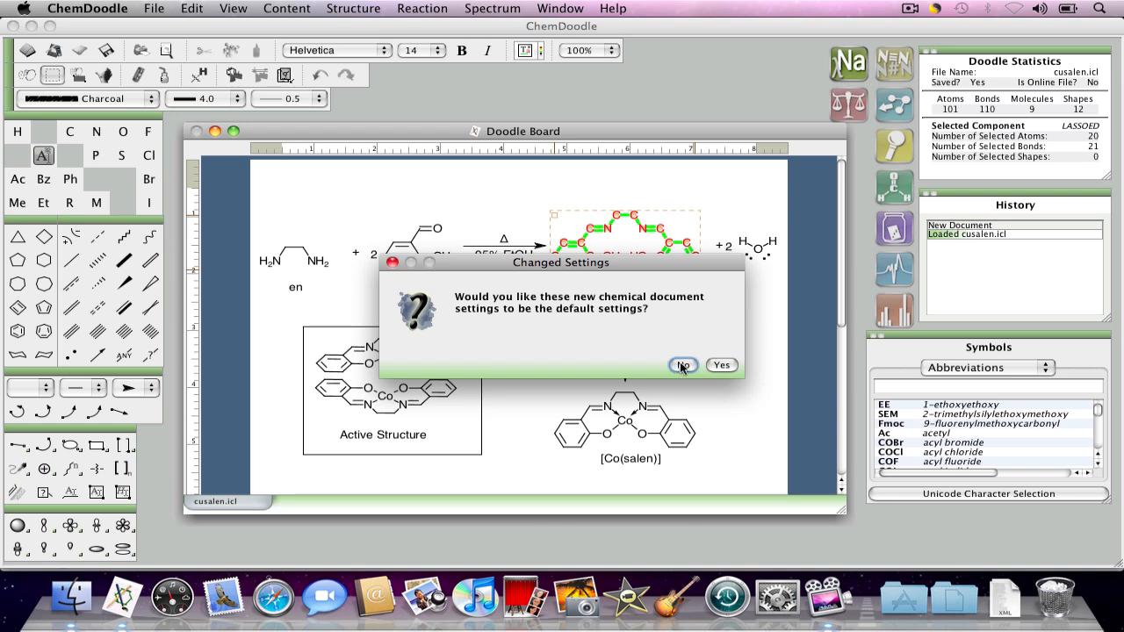
Decline making the red-and-green styling the default settings.
left_click(683, 364)
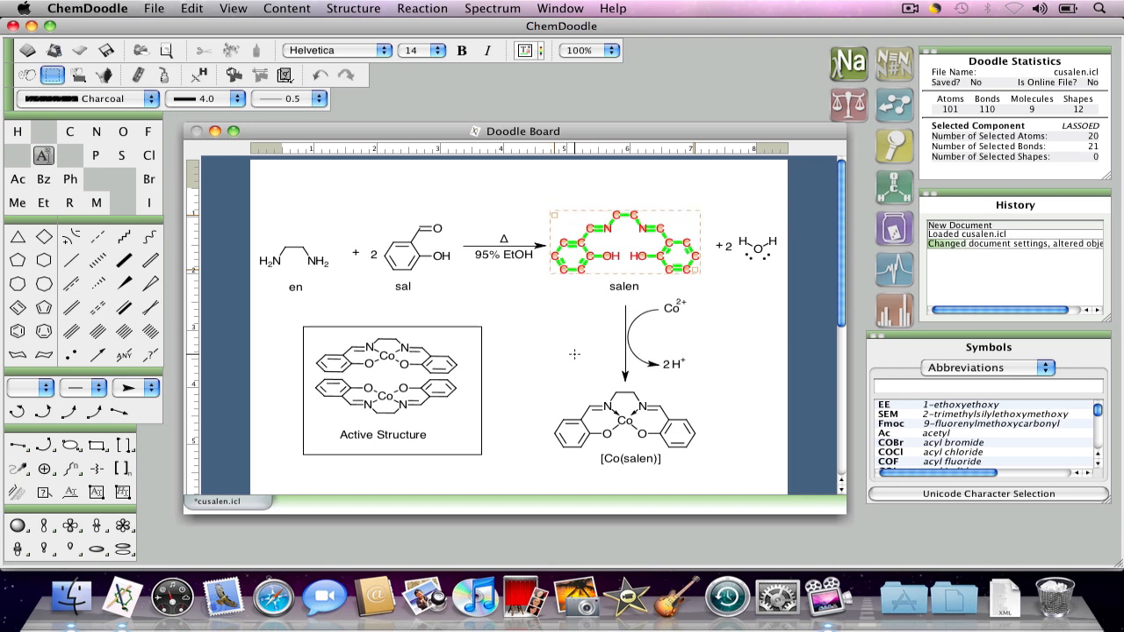
left_click(78, 261)
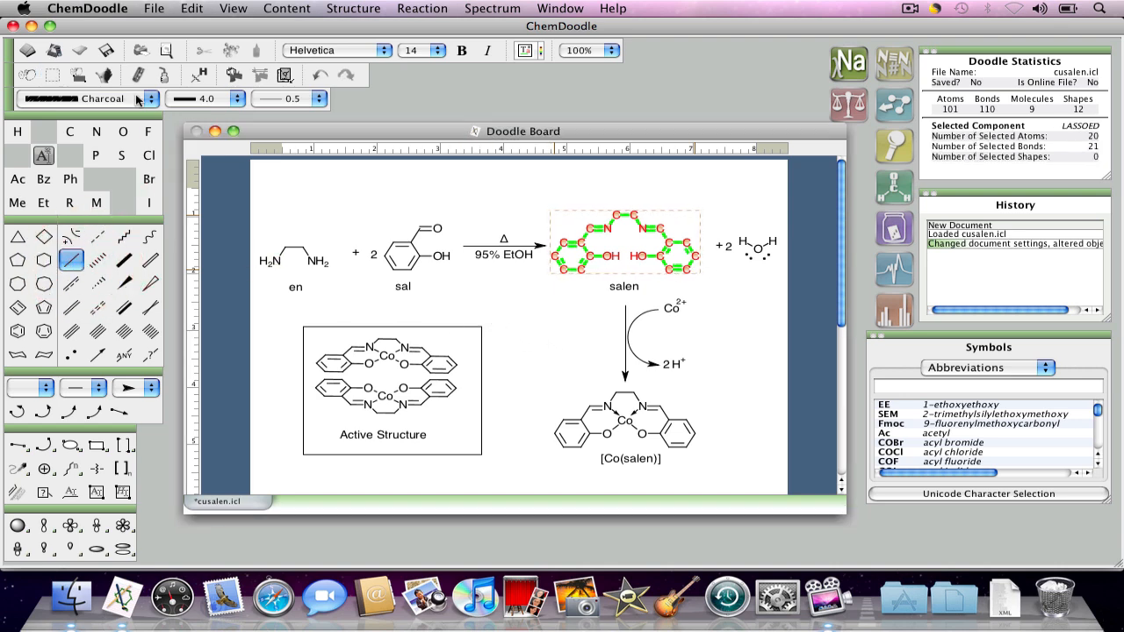
Draw a small carbon fragment near the page centre.
left_click(535, 322)
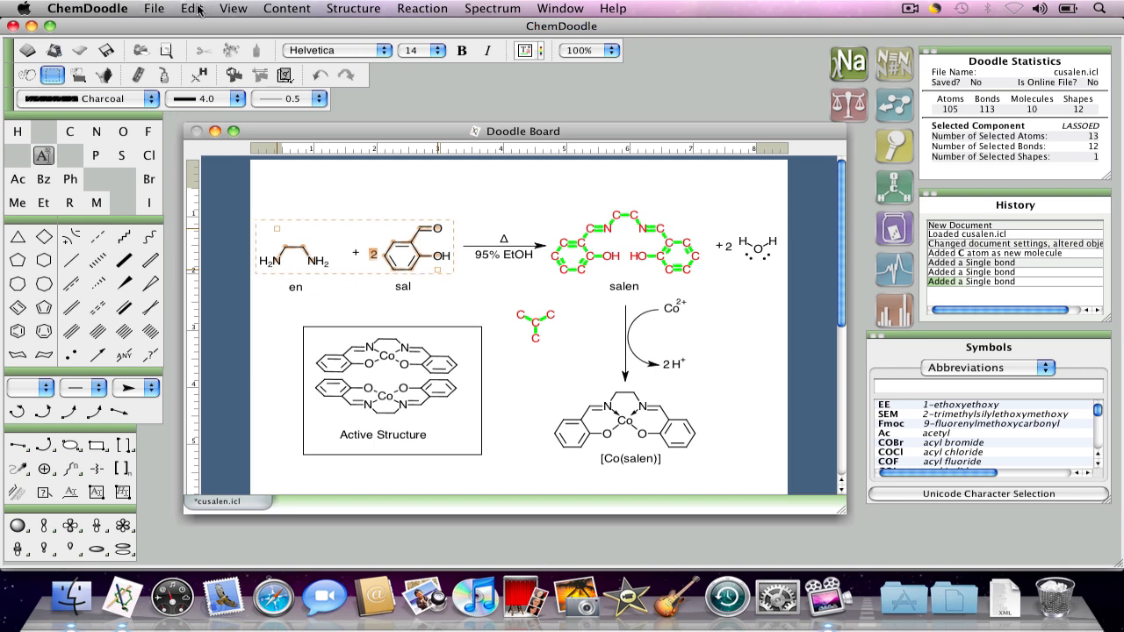
left_click(287, 8)
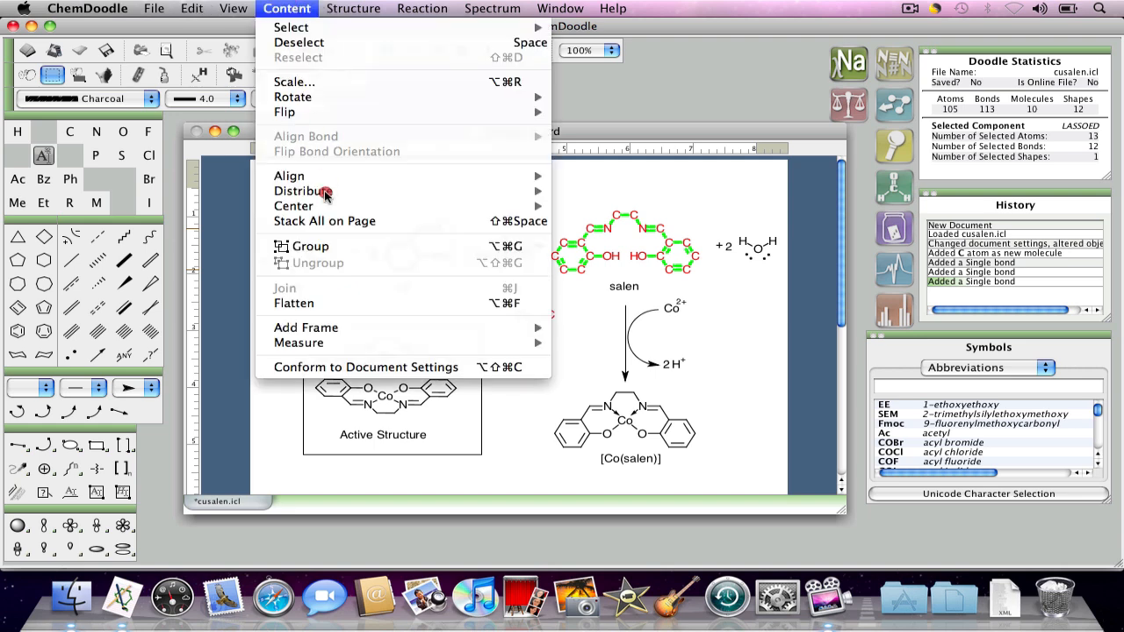
Conform the selected en and sal reactants to the document settings.
left_click(365, 367)
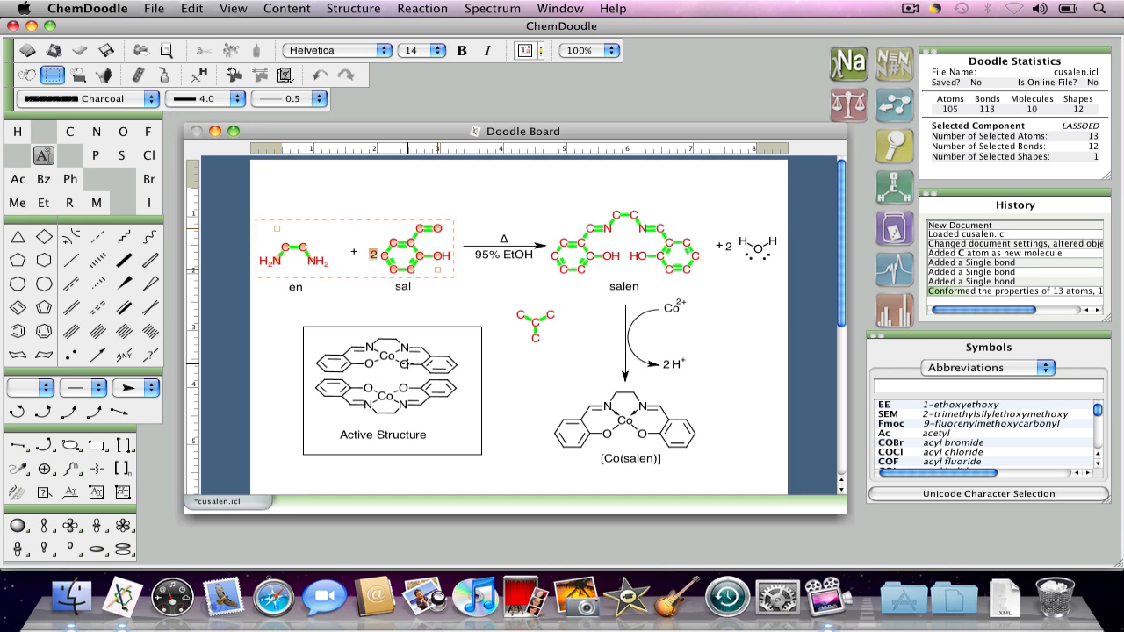
left_click(87, 7)
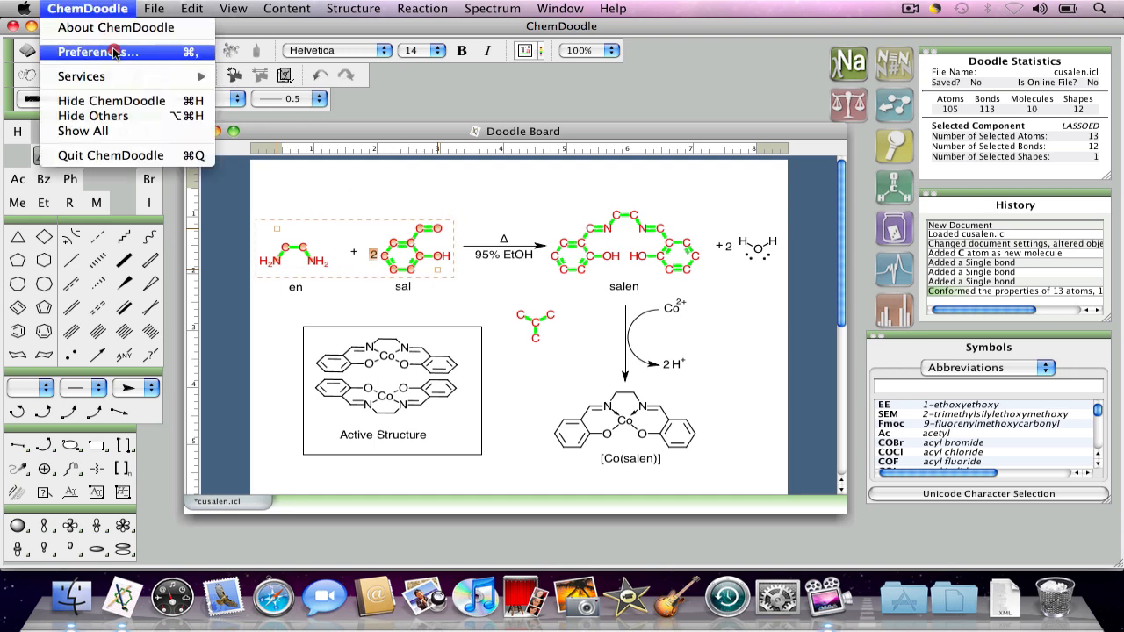
Save the current visual settings as the MyDocumentSettings.cds preset.
left_click(97, 51)
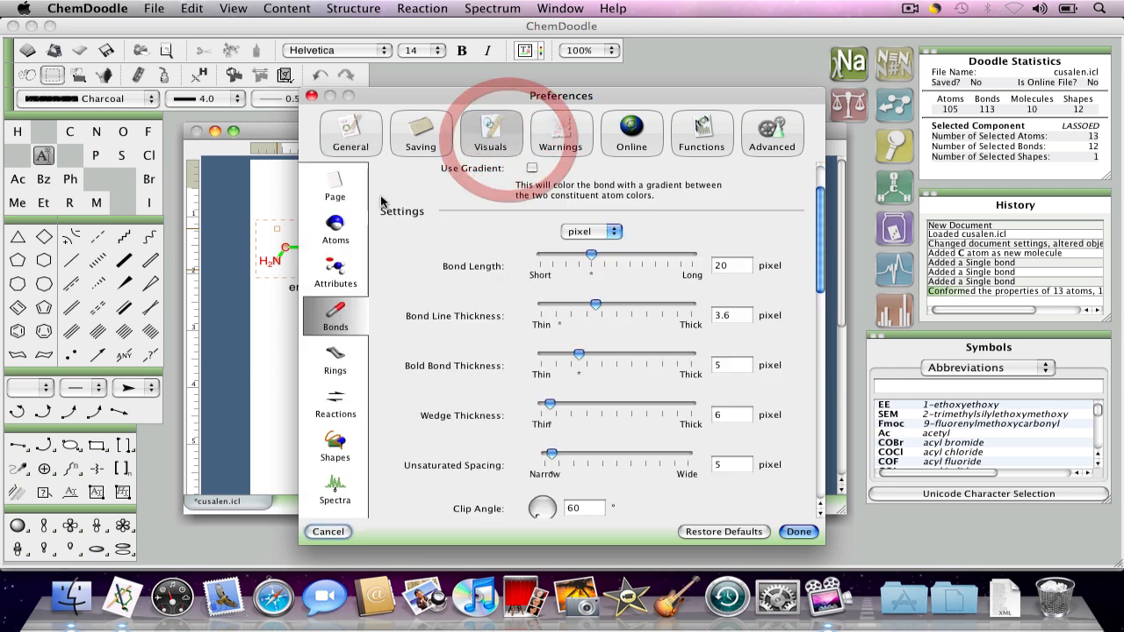
left_click(334, 186)
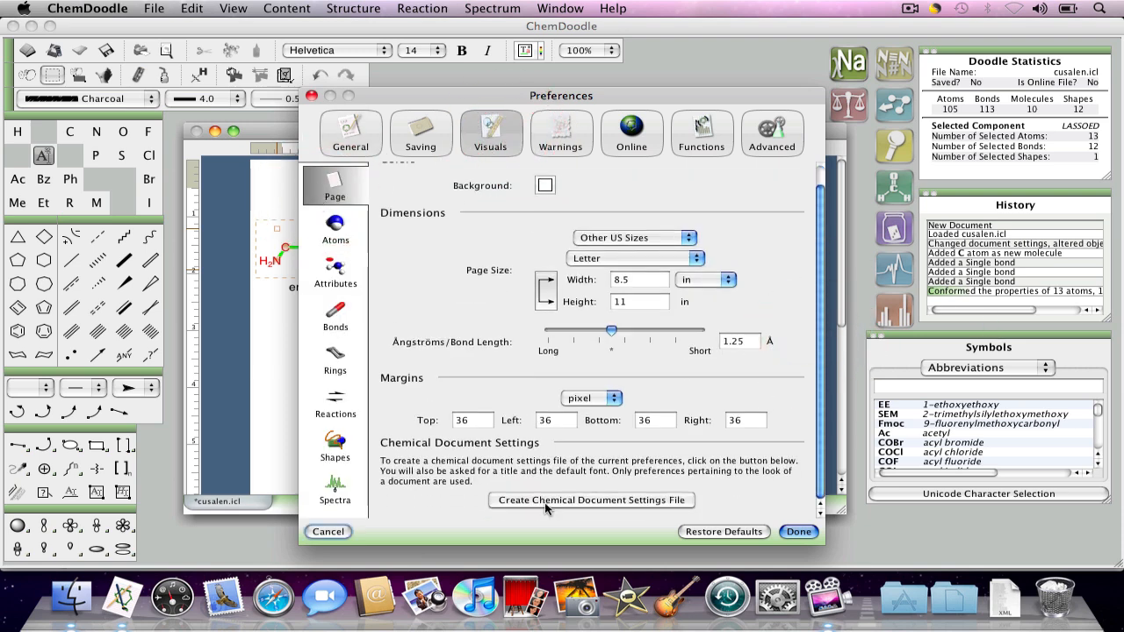
left_click(590, 500)
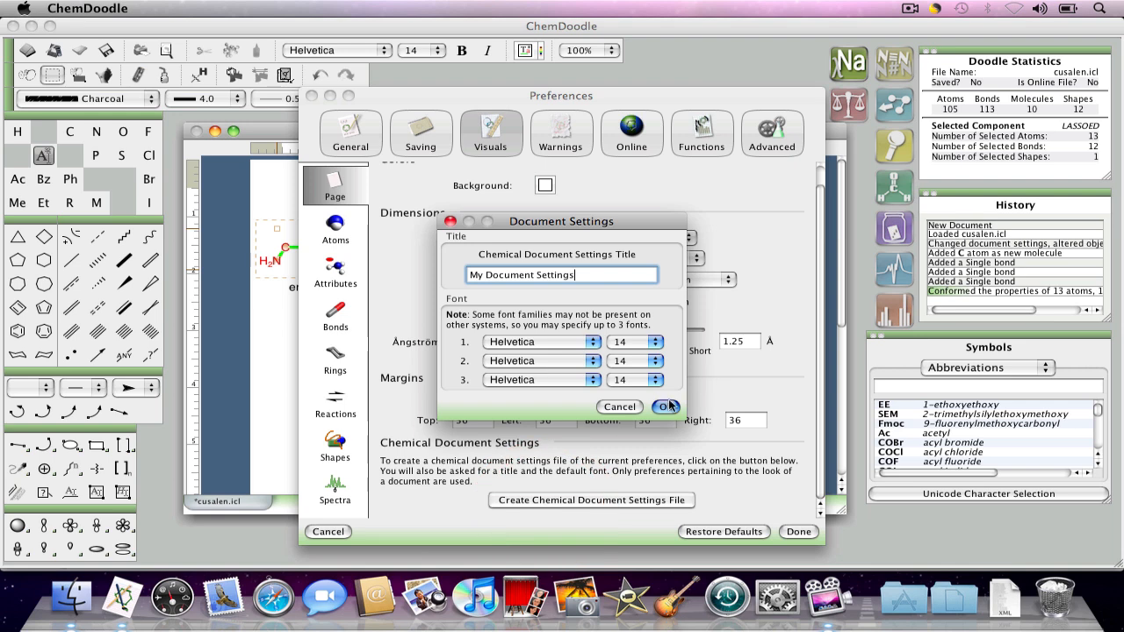
left_click(665, 405)
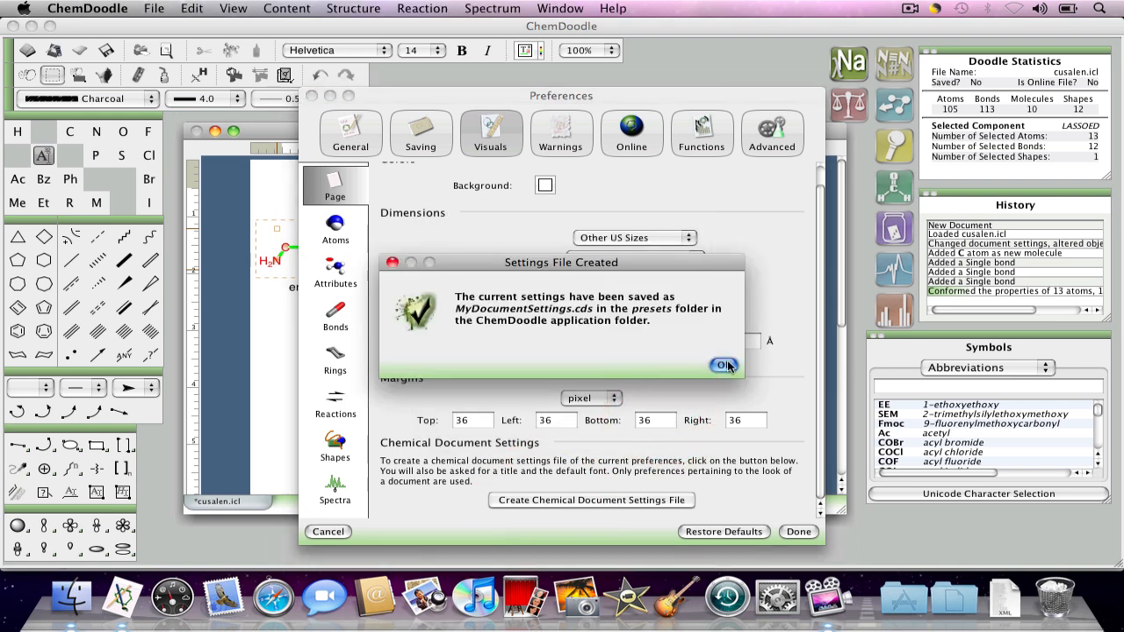
left_click(723, 365)
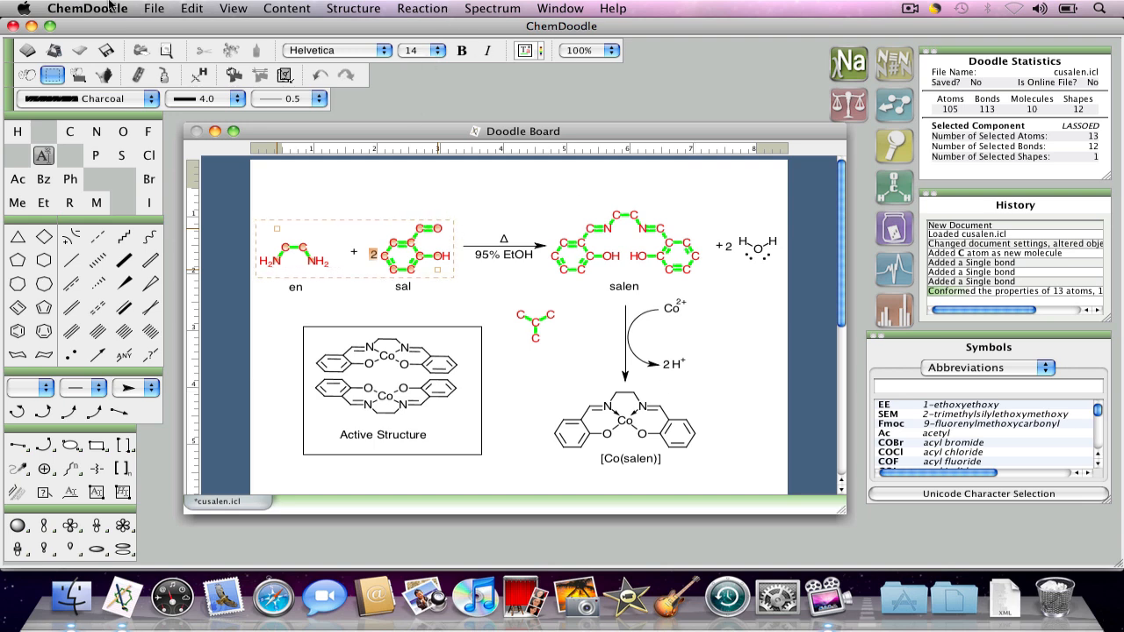
Conform the entire reaction scheme to ACS Document 1996 settings.
left_click(190, 8)
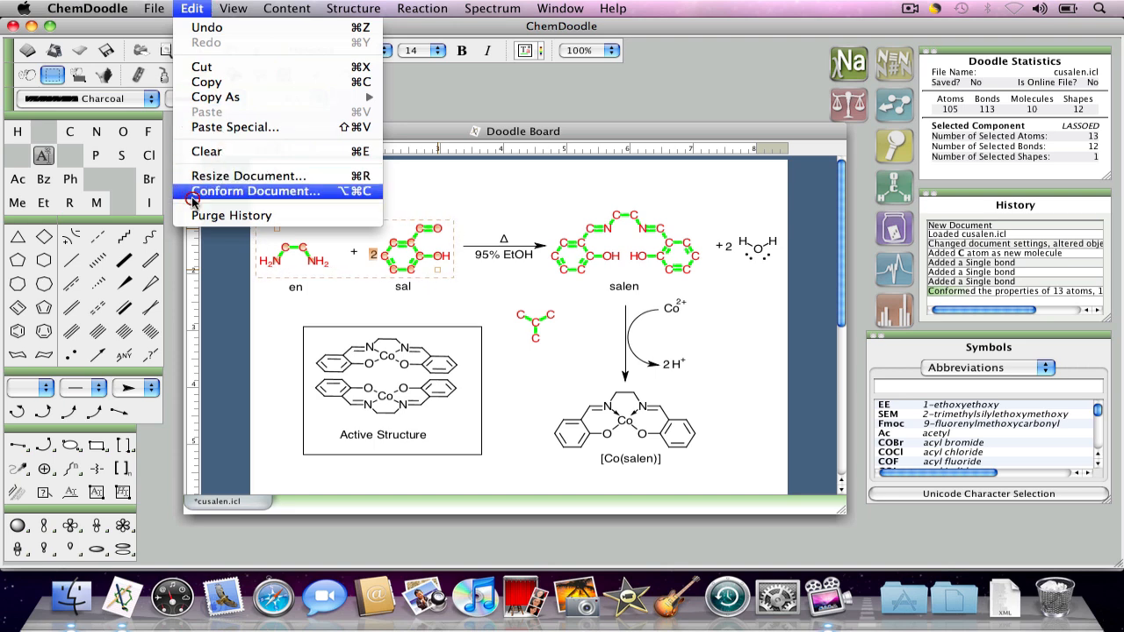
left_click(256, 191)
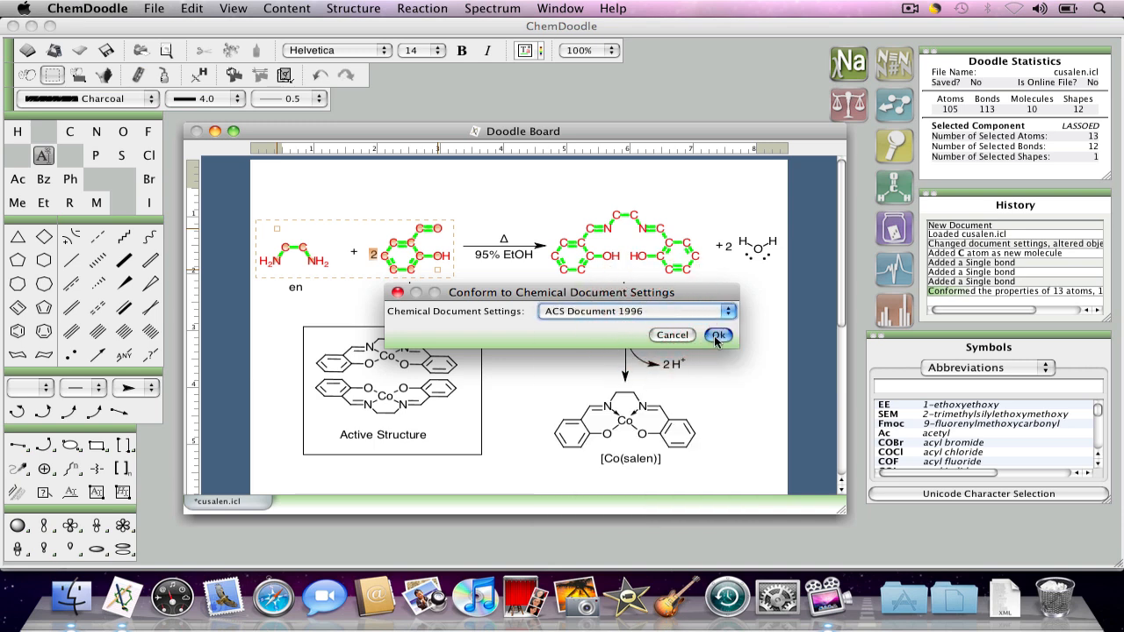
left_click(718, 335)
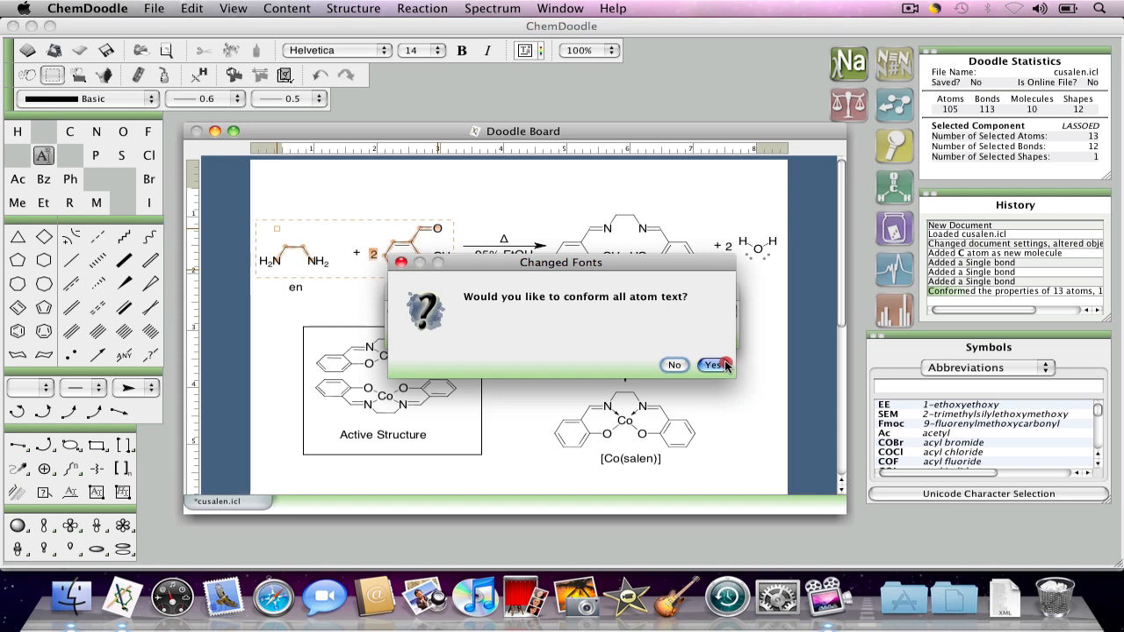
Conform all atom text too, without making these the default settings.
left_click(712, 365)
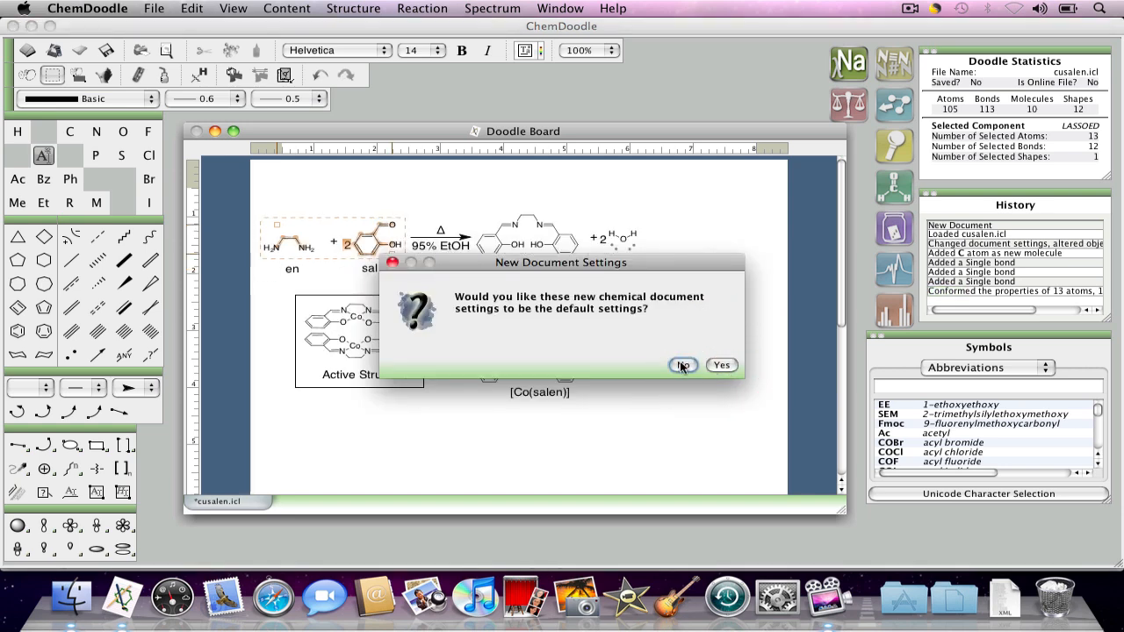
left_click(683, 365)
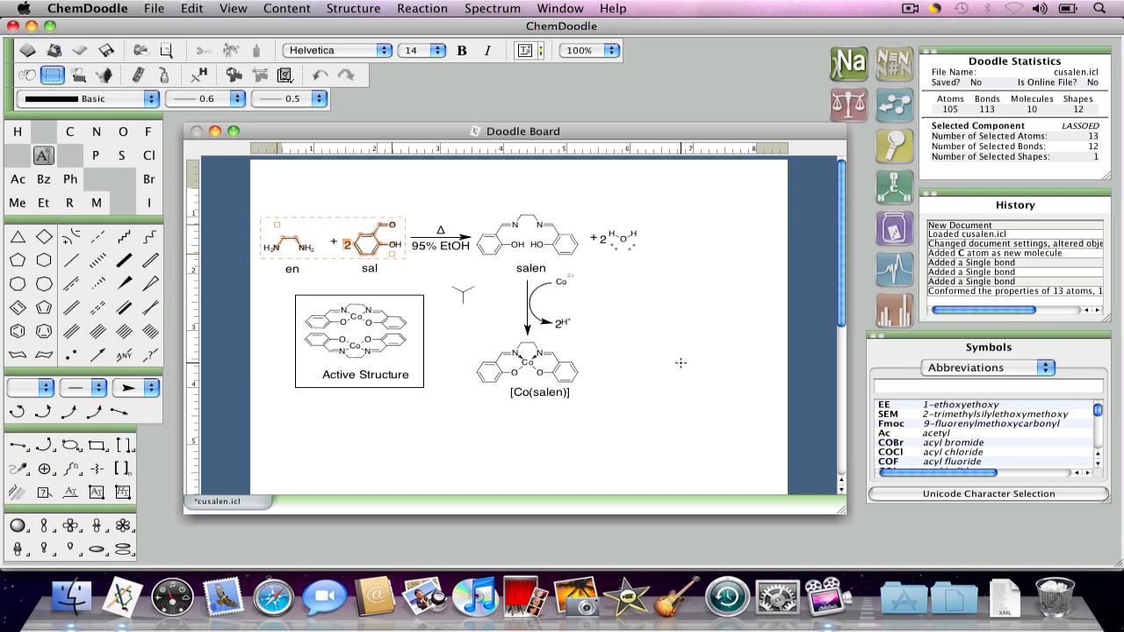